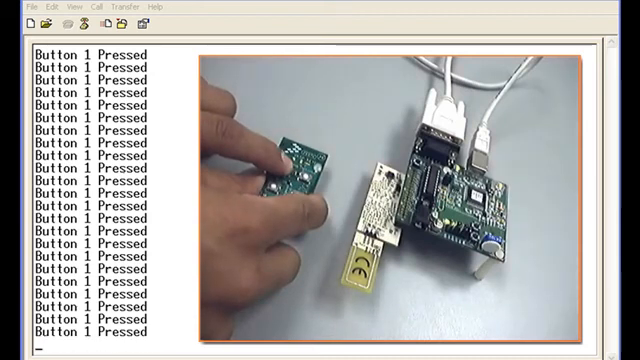
- Focus the HyperTerminal window to capture the next 'Button 1 Pressed' line from the key fob
left_click(296, 180)
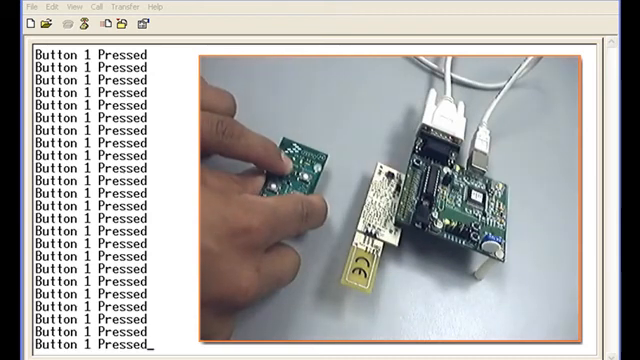